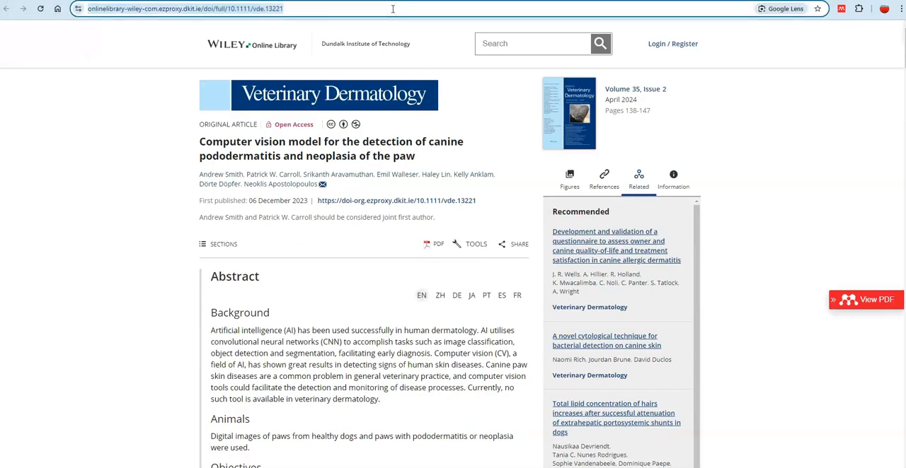
Step: Copy the Wiley canine pododermatitis article's web address from the address bar
{"action": "right_click", "coordinate": [184, 8]}
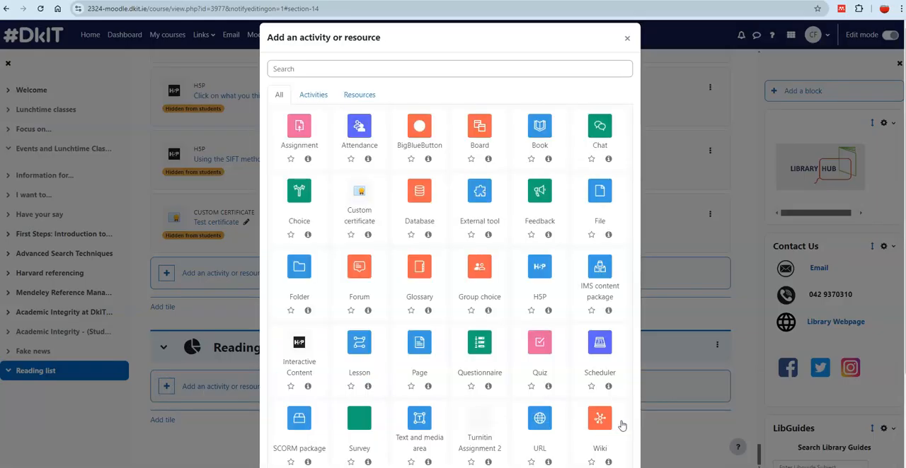
Step: Add a URL resource linking the ezproxy Wiley article (vde.13221) with a Week reading note, and save
{"action": "left_click", "coordinate": [539, 419]}
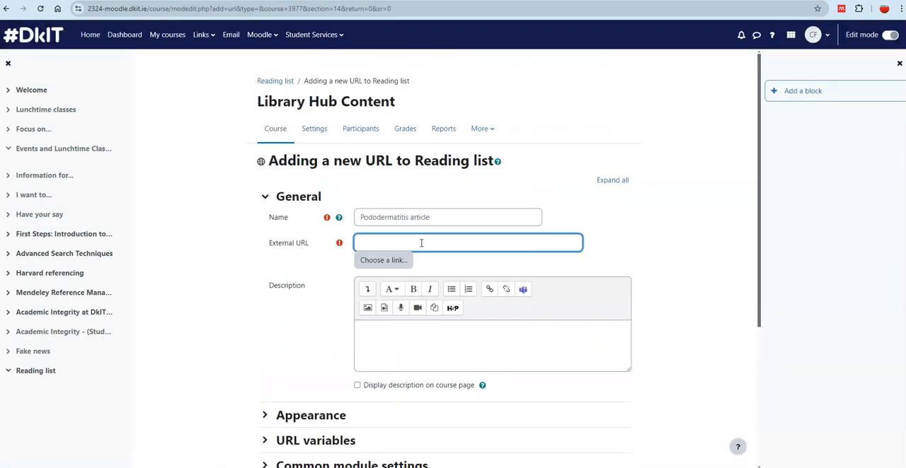
{"action": "type", "text": "https://onlinelibrary-wiley-com.ezproxy.dkit.ie/doi/full/10.1111/vde.13221"}
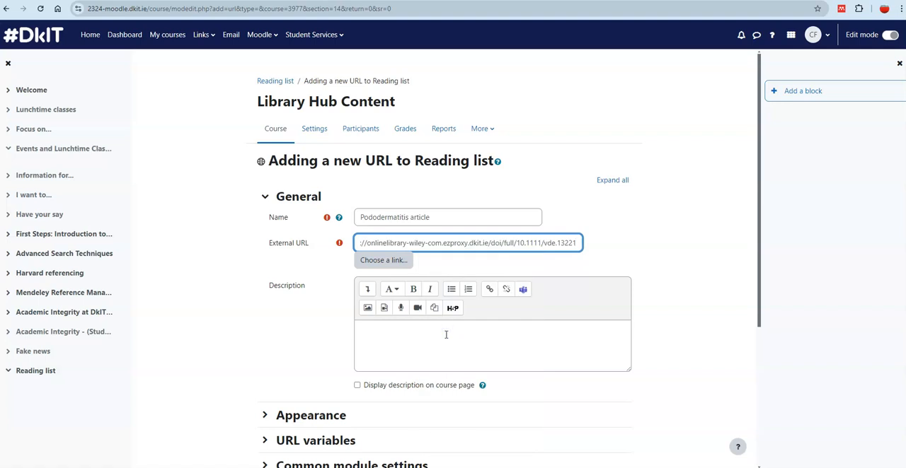
{"action": "type", "text": "Reading before class in Week 3"}
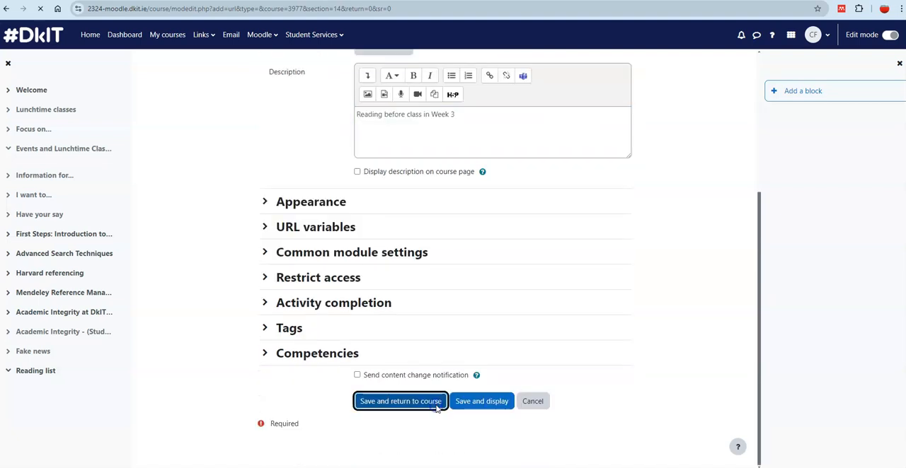
{"action": "left_click", "coordinate": [400, 402]}
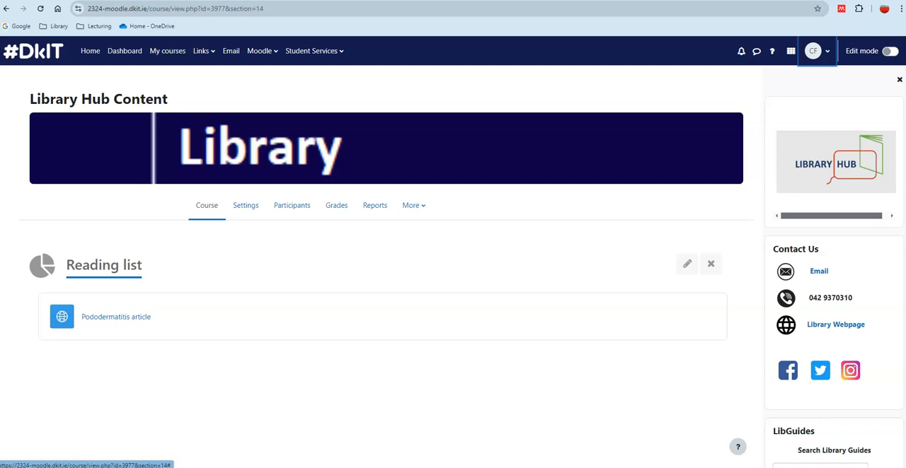
Step: Switch the course view to the Student role
{"action": "left_click", "coordinate": [815, 51]}
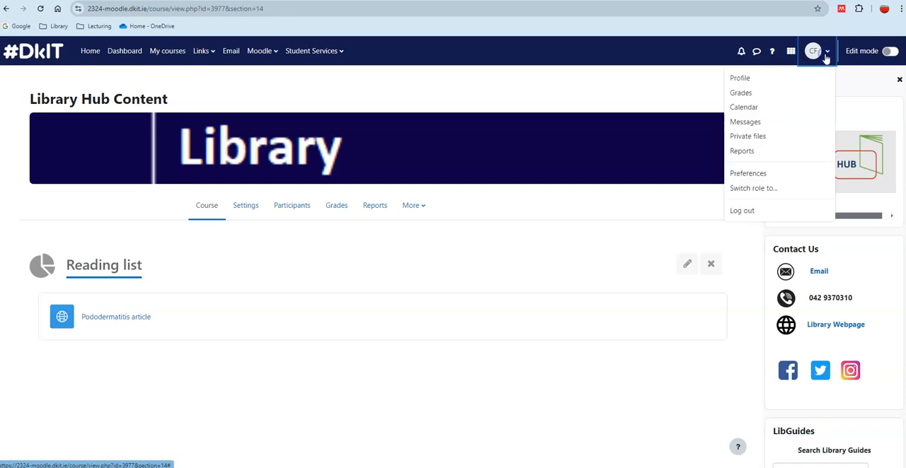
{"action": "left_click", "coordinate": [753, 189]}
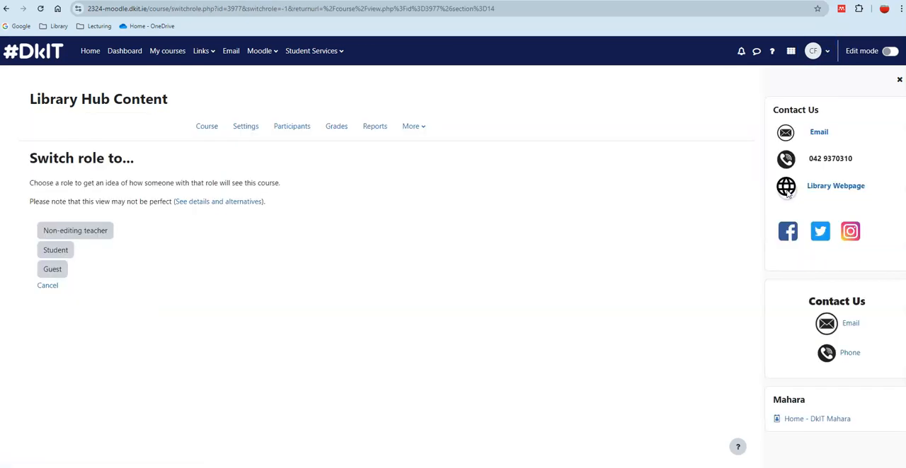
{"action": "left_click", "coordinate": [55, 250]}
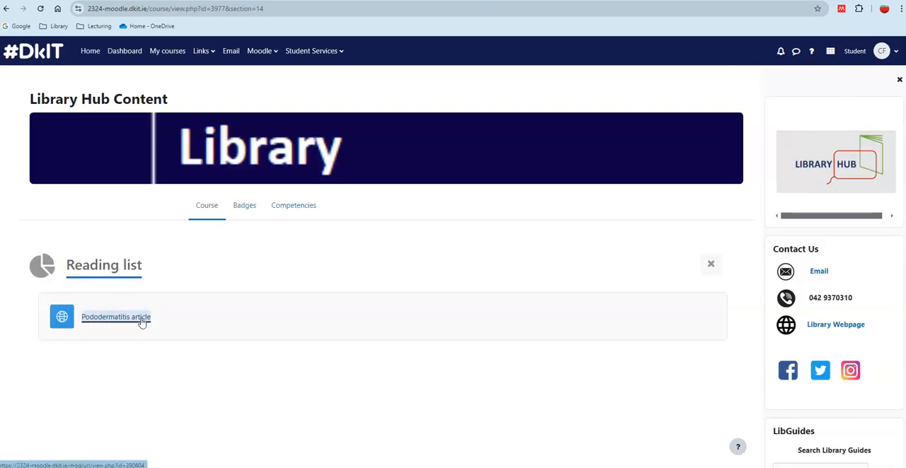
Step: Open the Pododermatitis article resource and follow its link to the Wiley article
{"action": "left_click", "coordinate": [116, 317]}
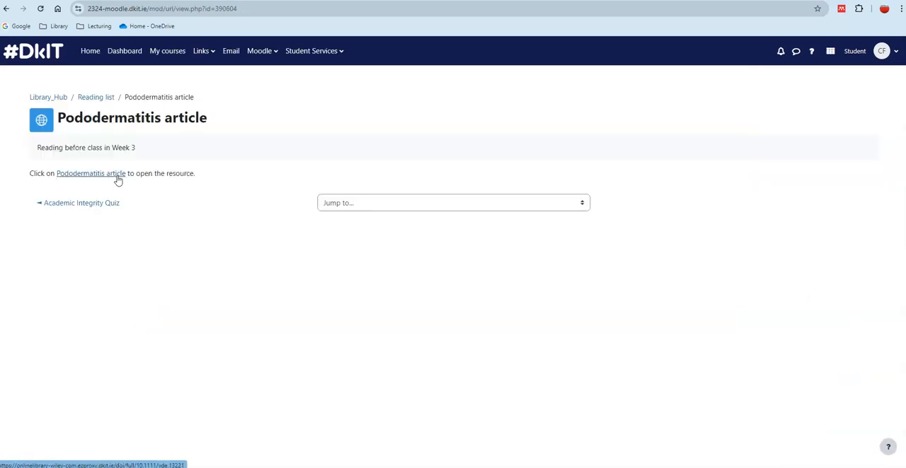
{"action": "left_click", "coordinate": [91, 174]}
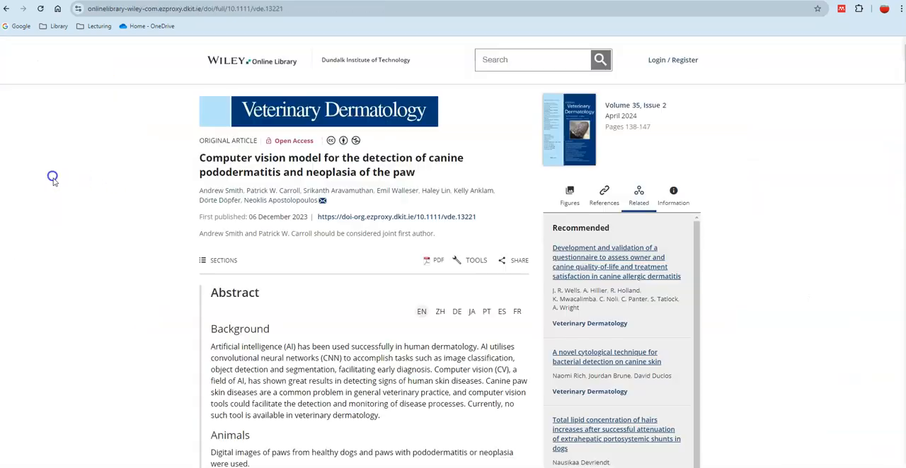